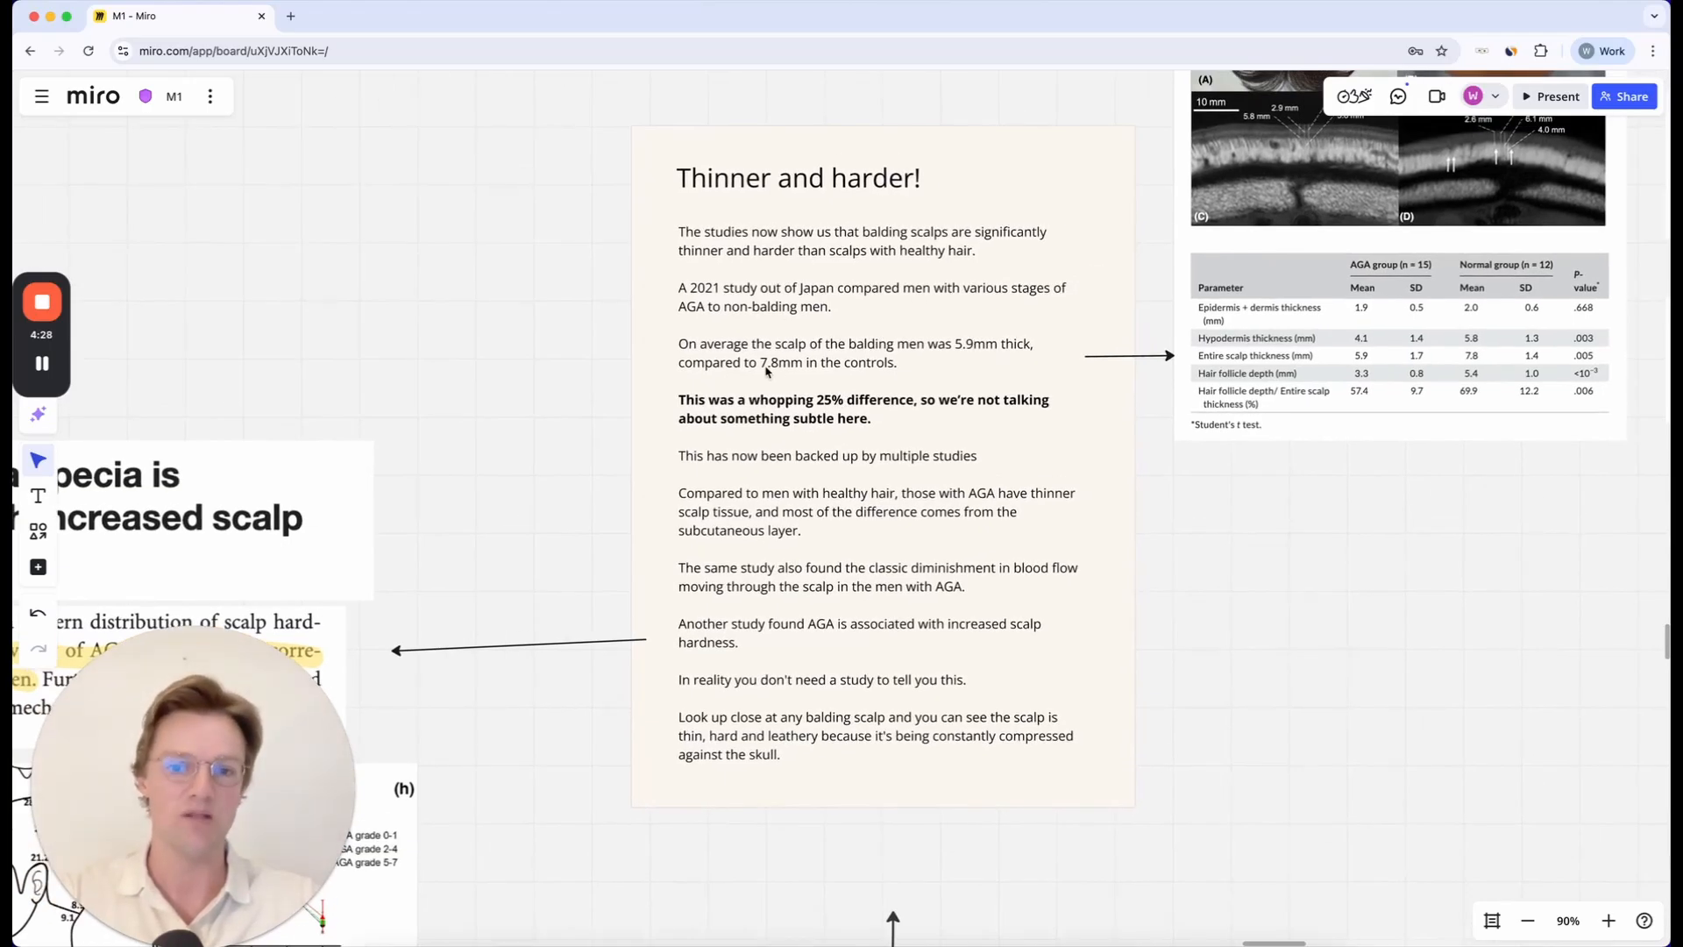
{"action": "mouse_move", "coordinate": [820, 377]}
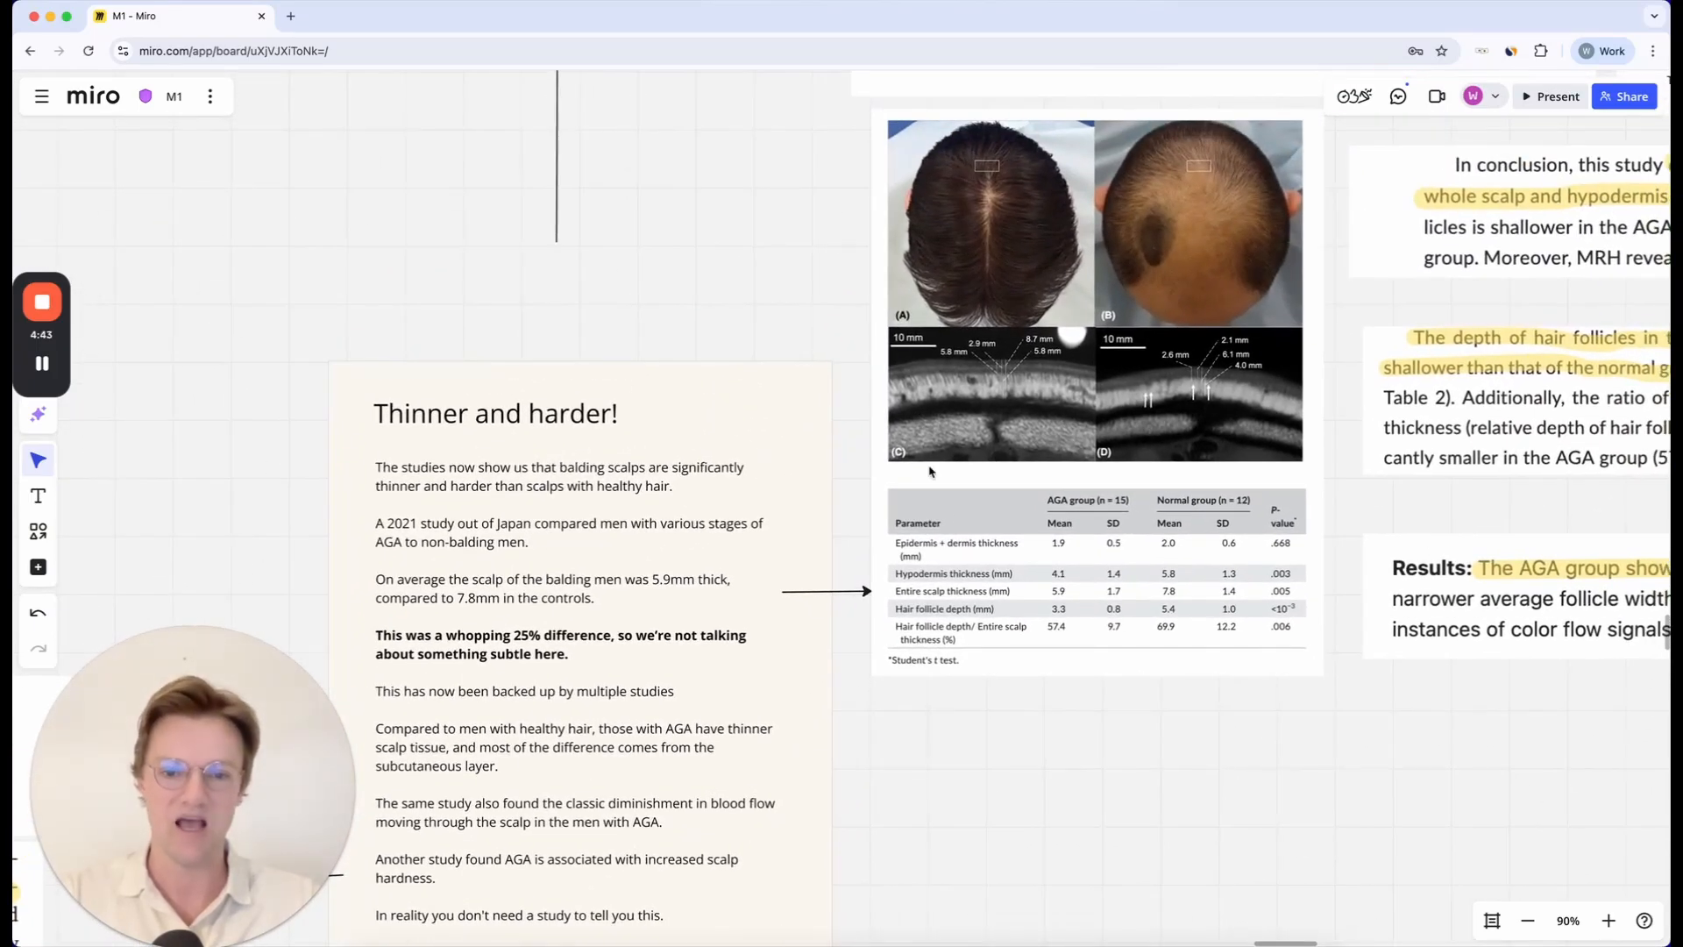
{"action": "mouse_move", "coordinate": [892, 550]}
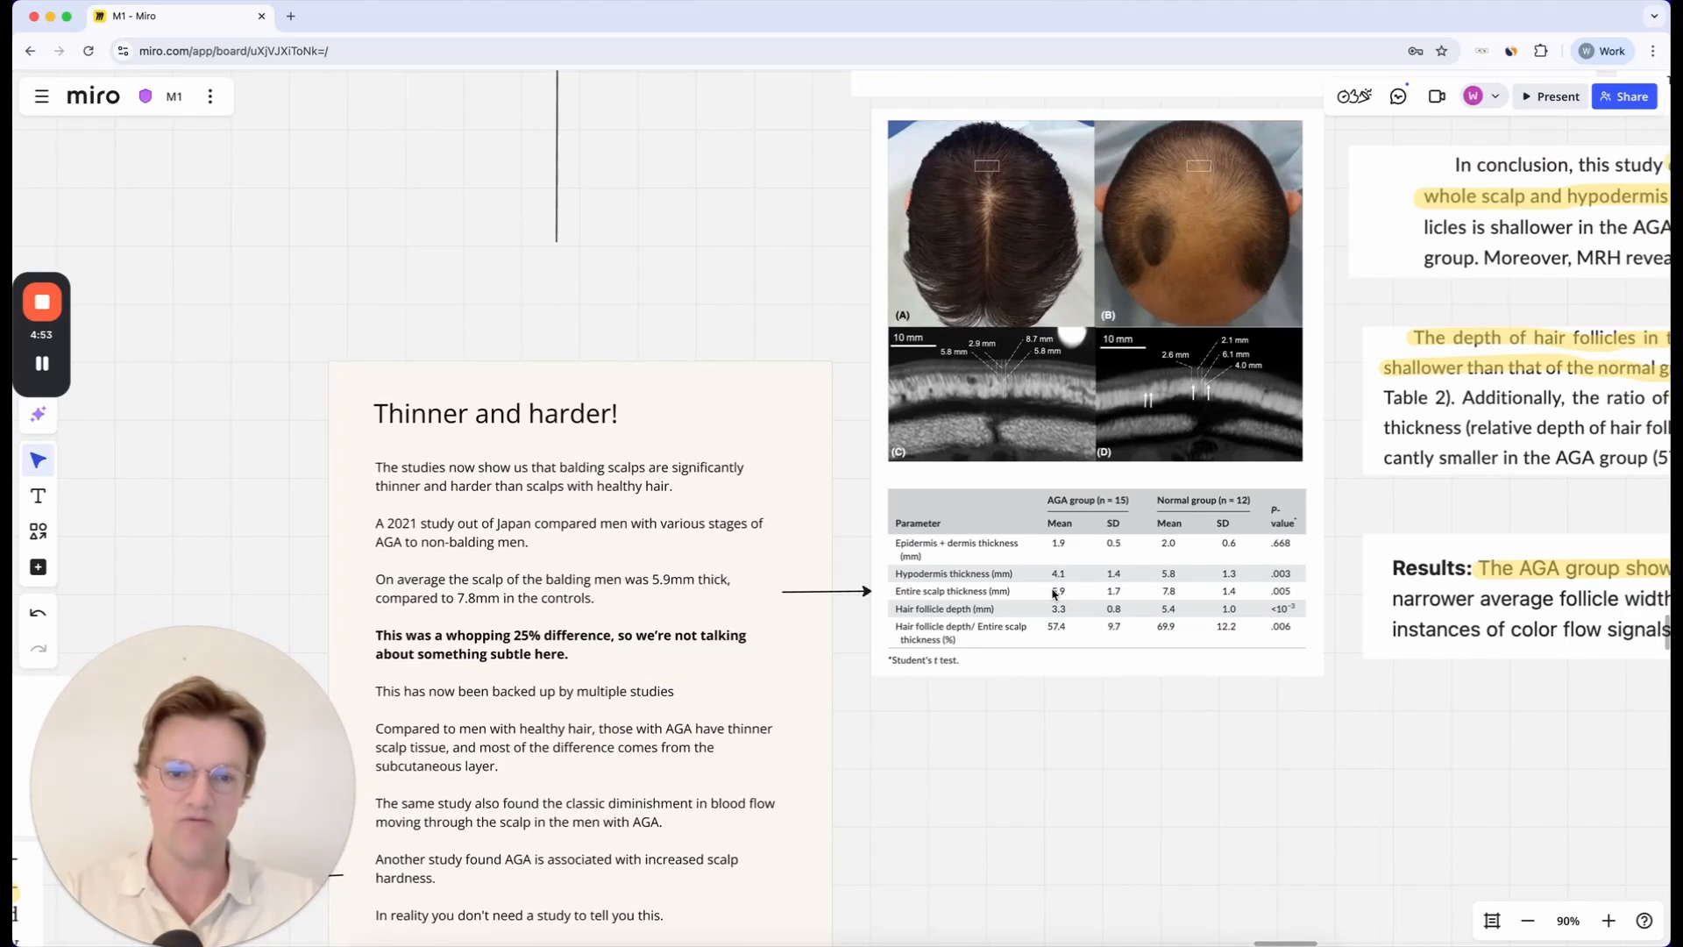
{"action": "mouse_move", "coordinate": [1015, 228]}
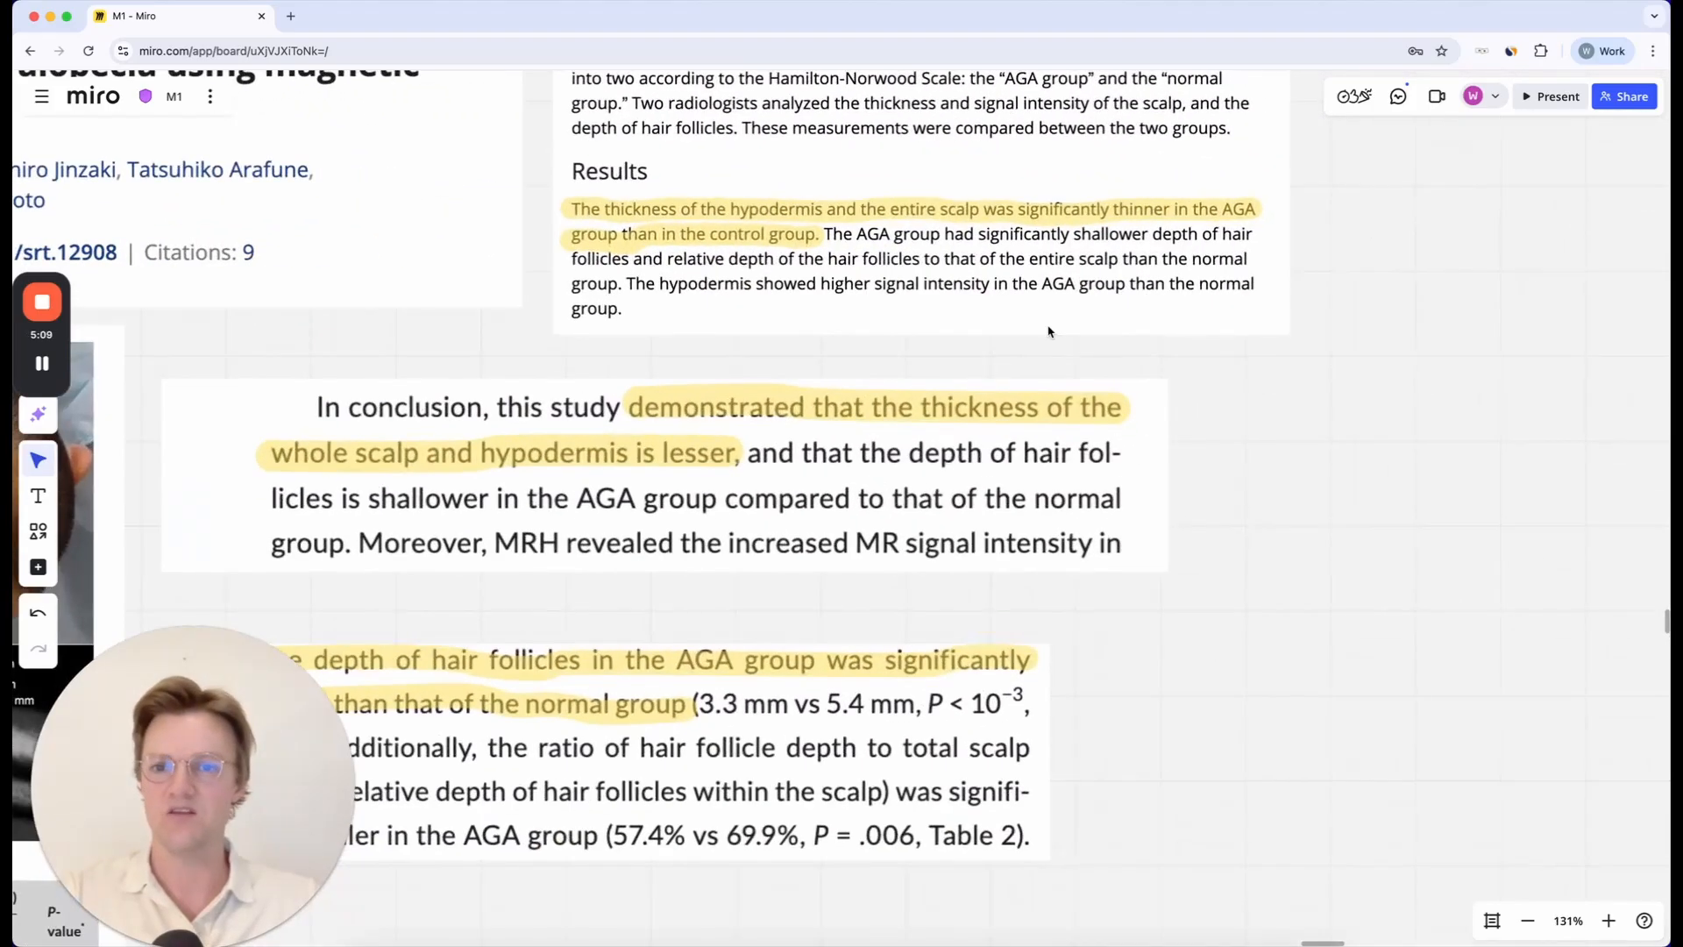
{"action": "scroll", "scroll_direction": "down", "scroll_amount": 3}
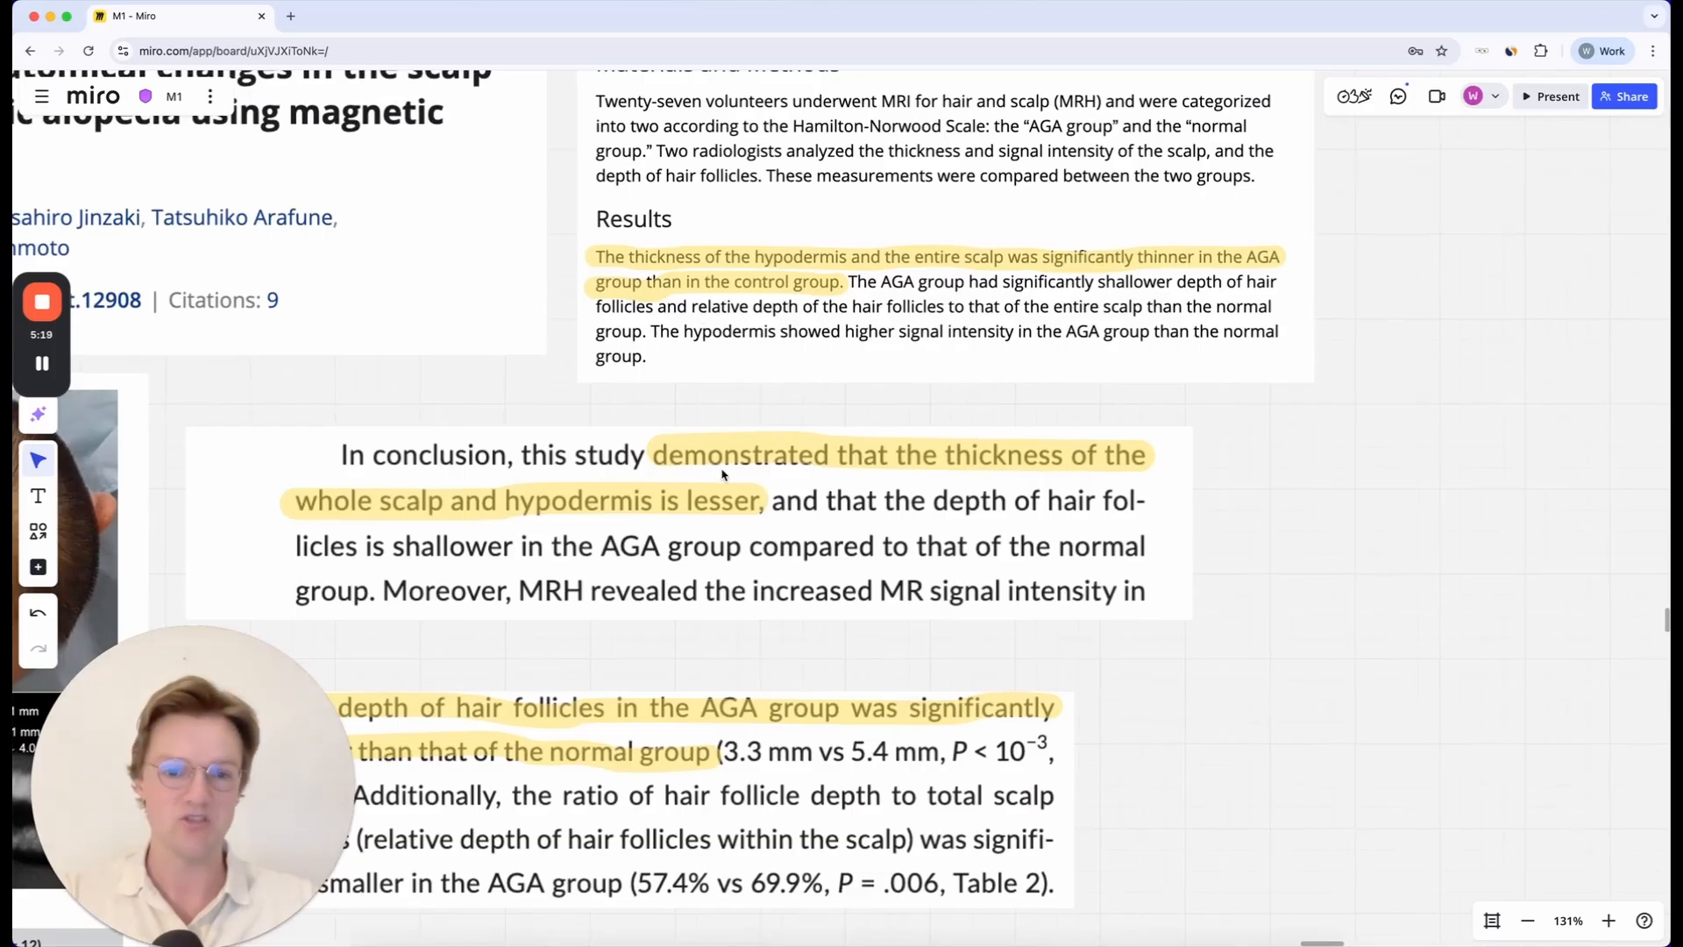
{"action": "mouse_move", "coordinate": [666, 508]}
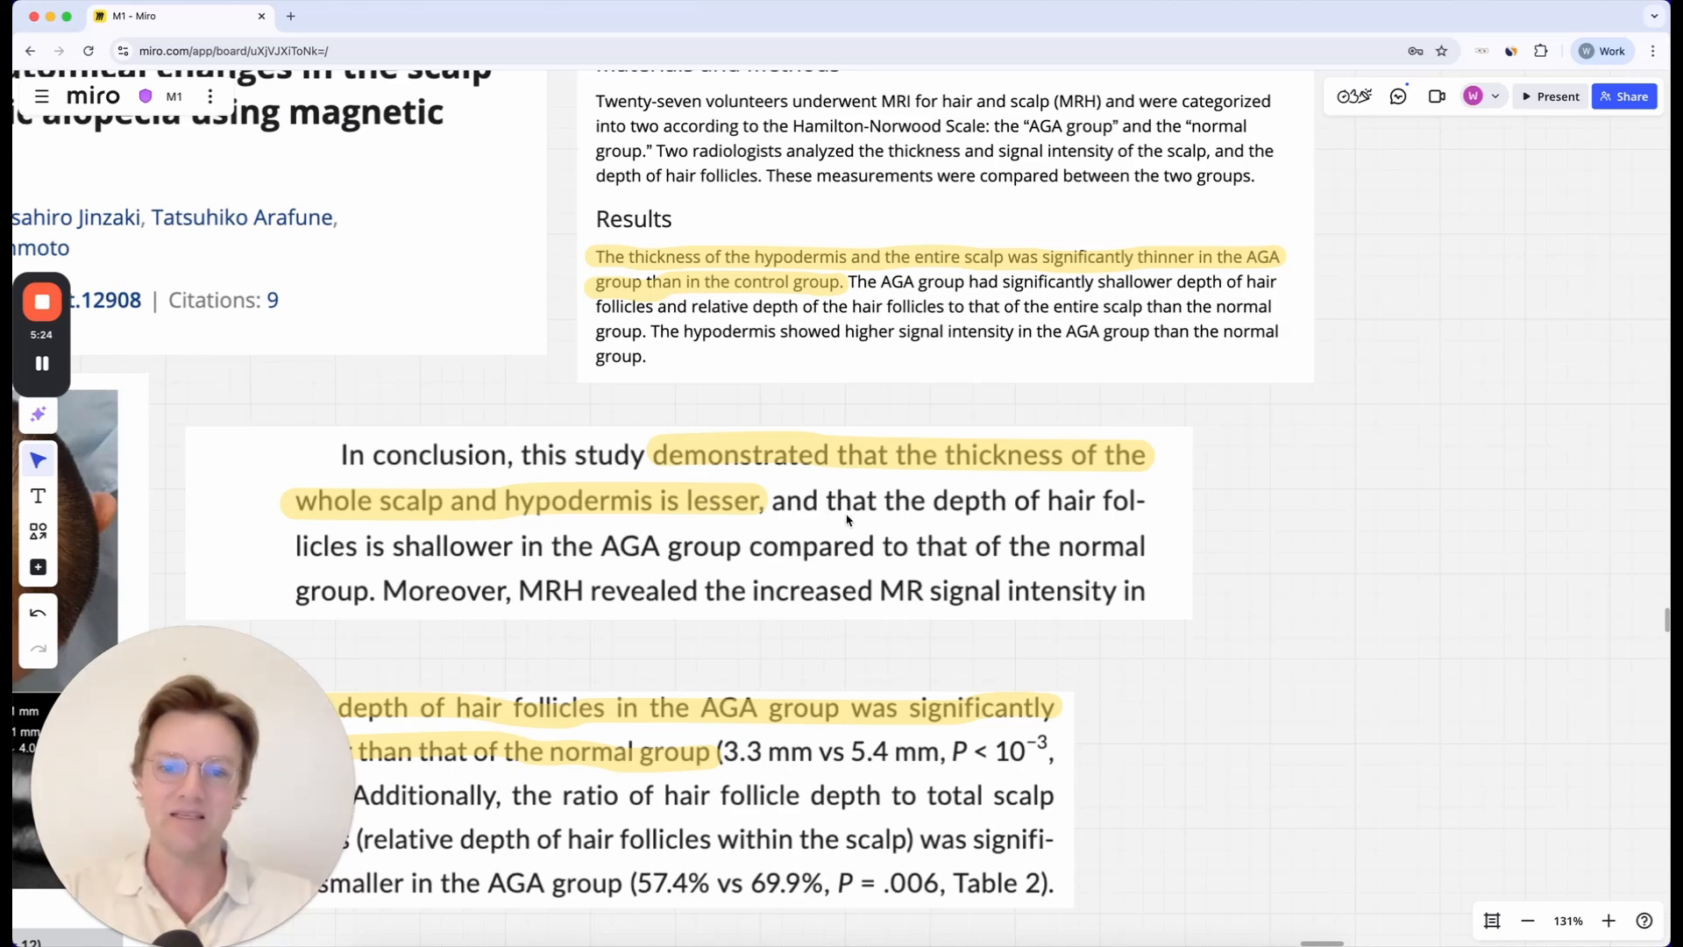
{"action": "mouse_move", "coordinate": [619, 521]}
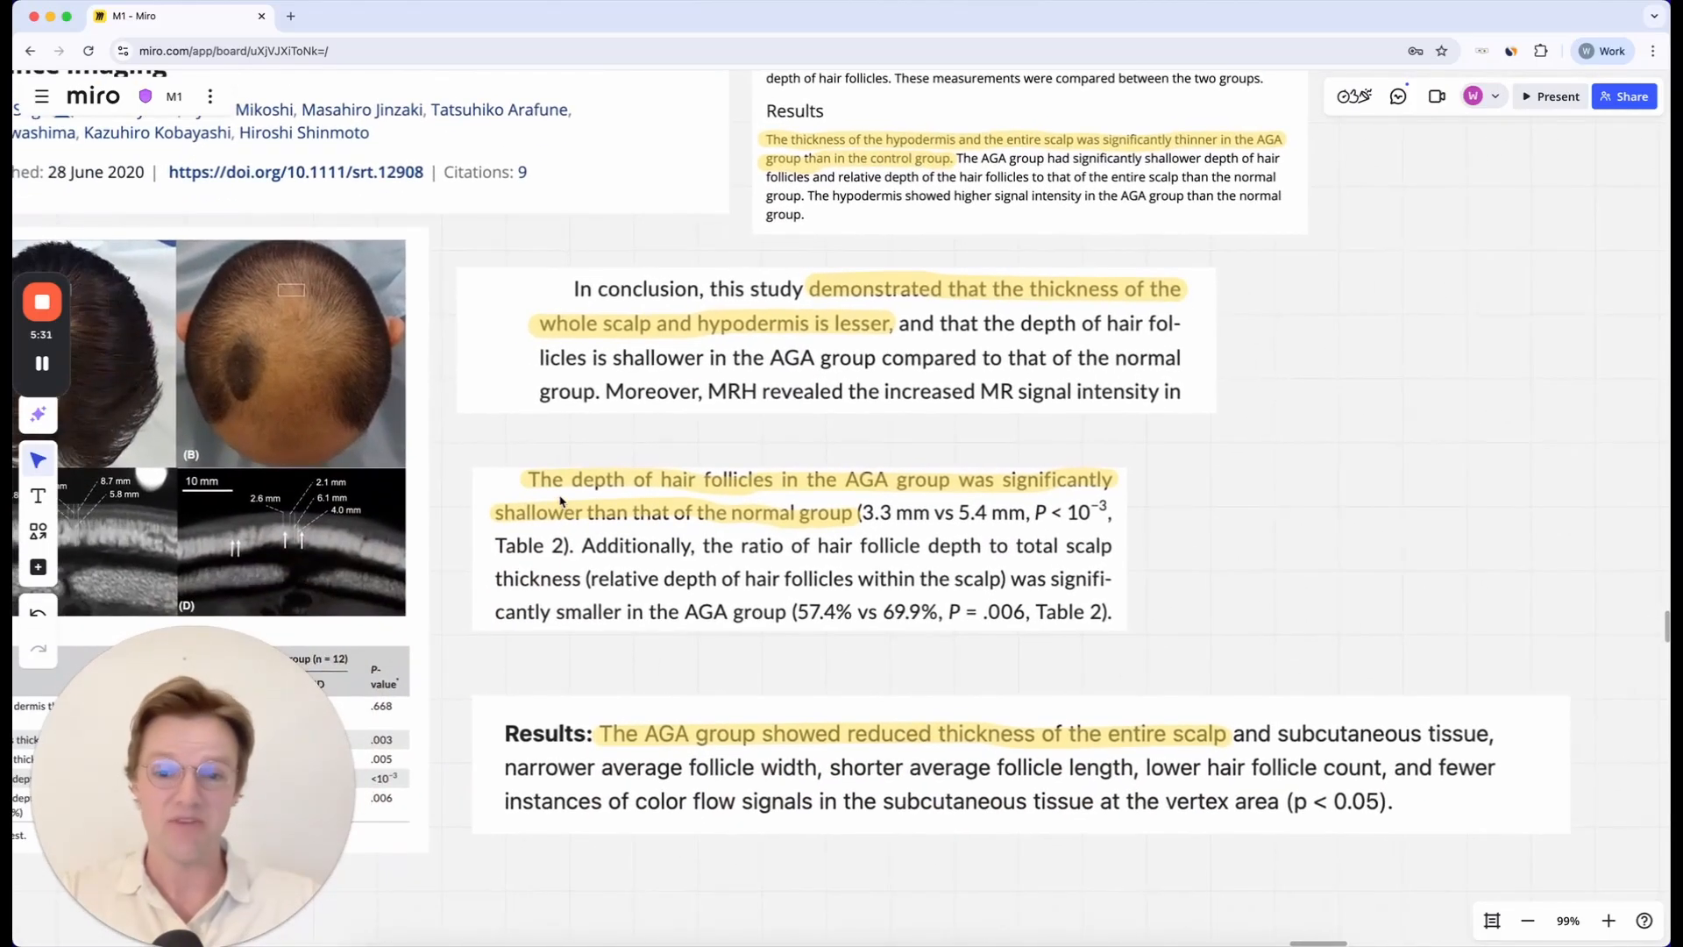
{"action": "mouse_move", "coordinate": [719, 514]}
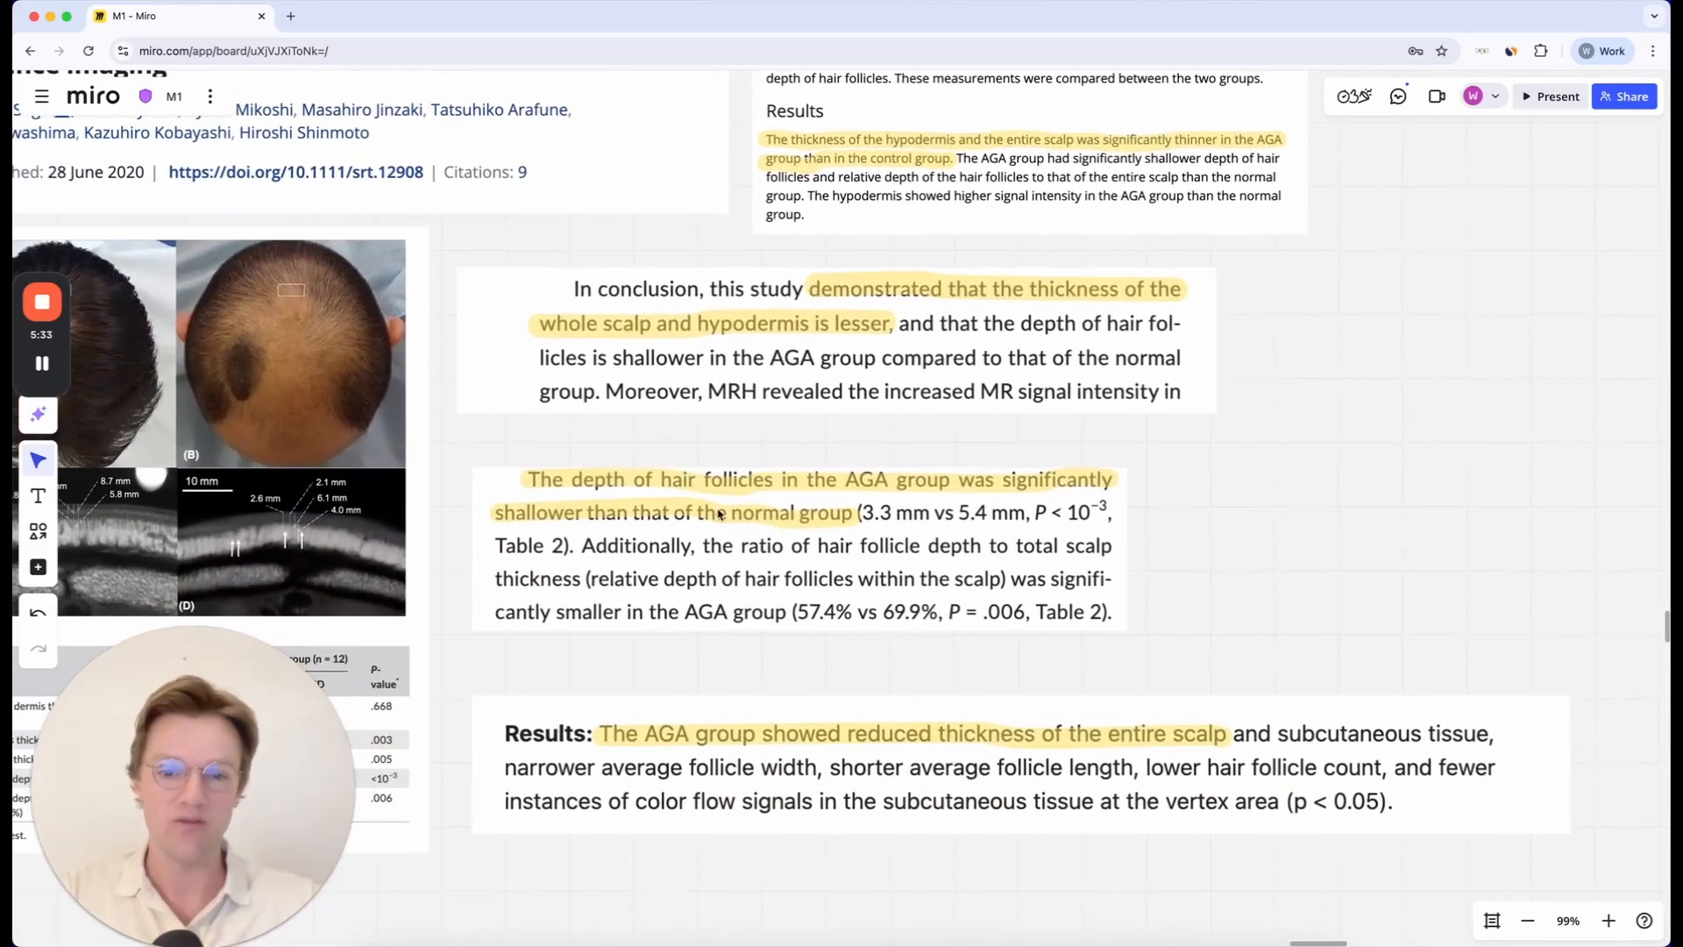
{"action": "scroll", "scroll_direction": "down", "scroll_amount": 3}
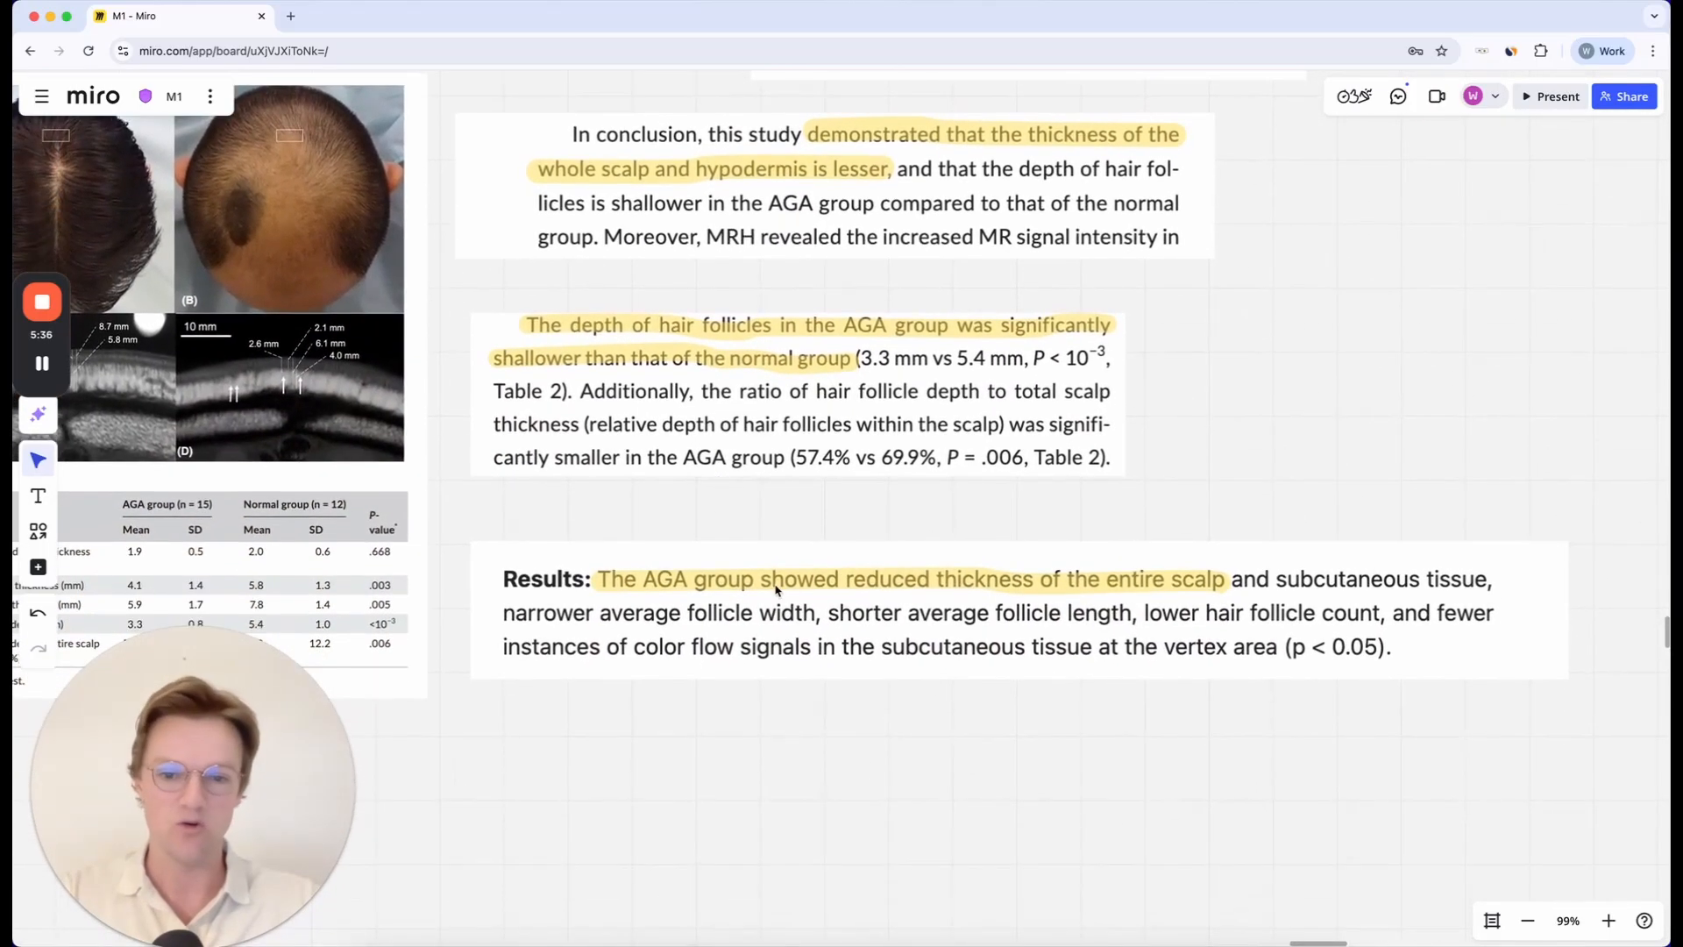
{"action": "mouse_move", "coordinate": [1106, 580]}
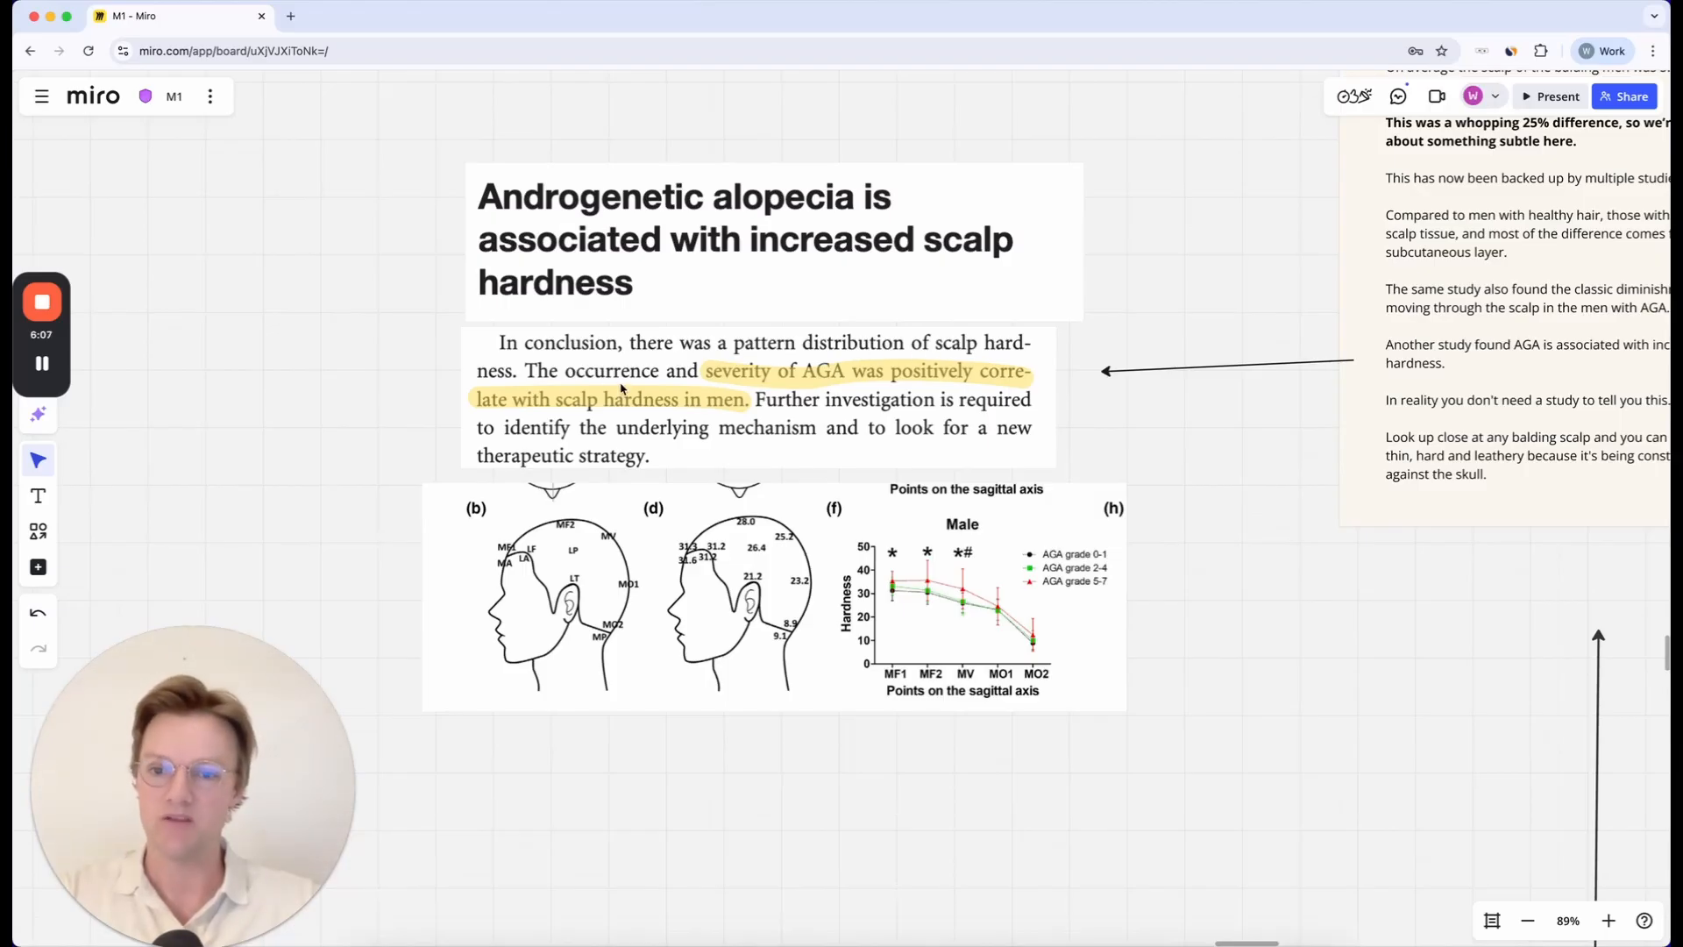
{"action": "mouse_move", "coordinate": [930, 389]}
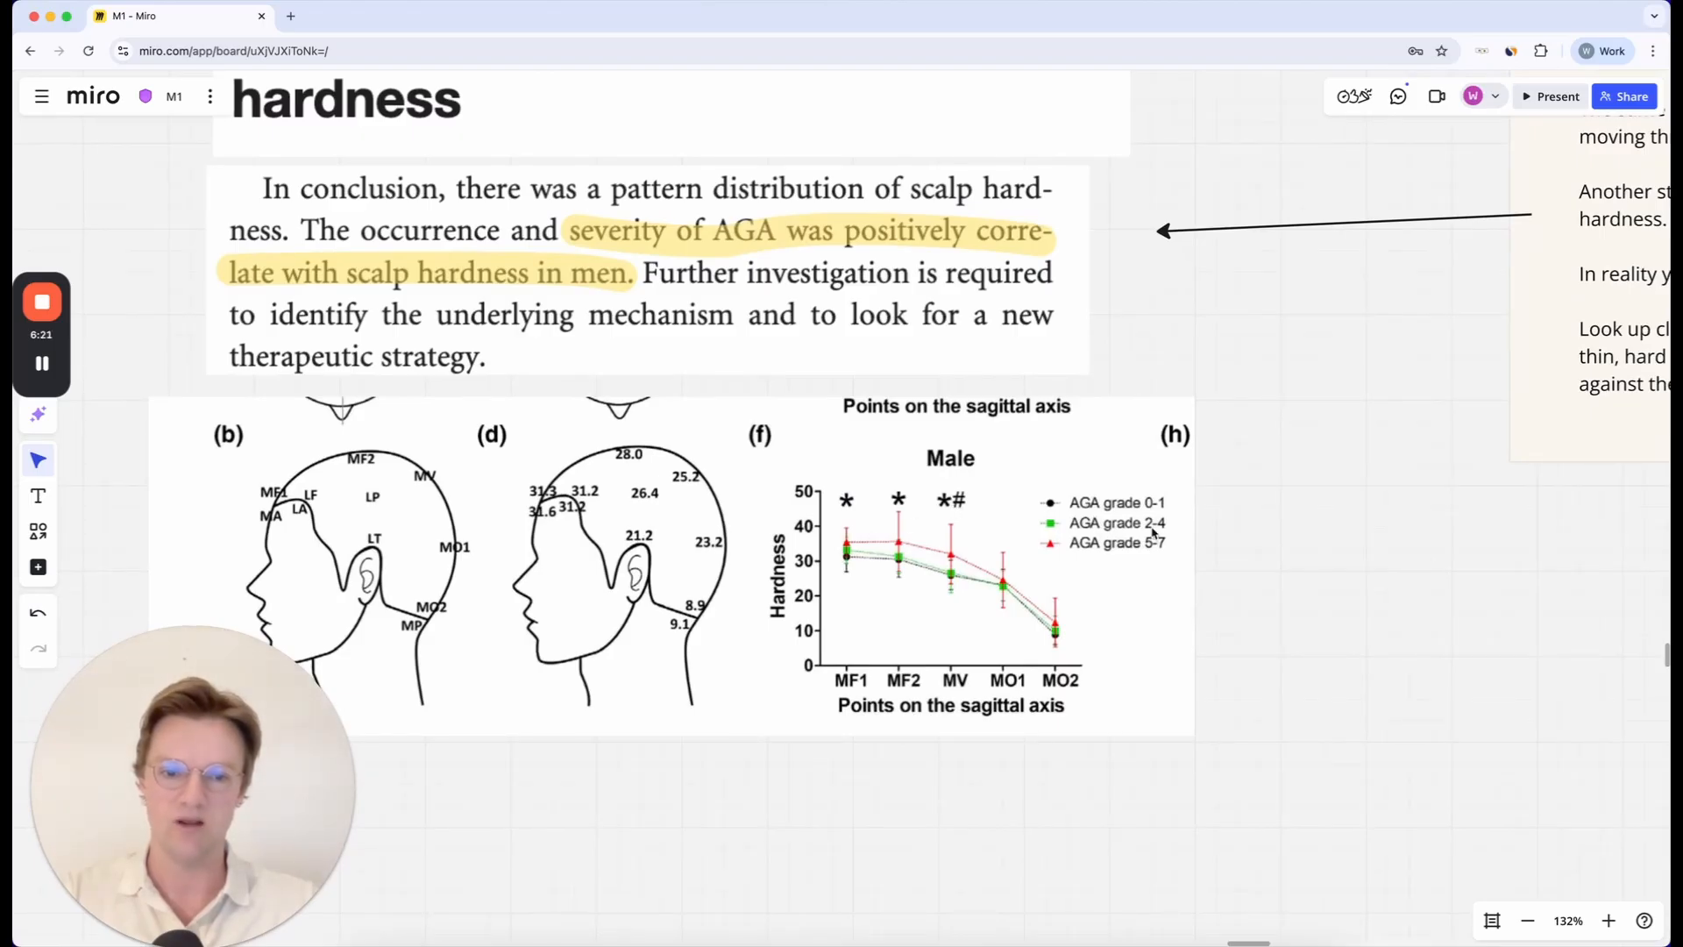
{"action": "mouse_move", "coordinate": [887, 568]}
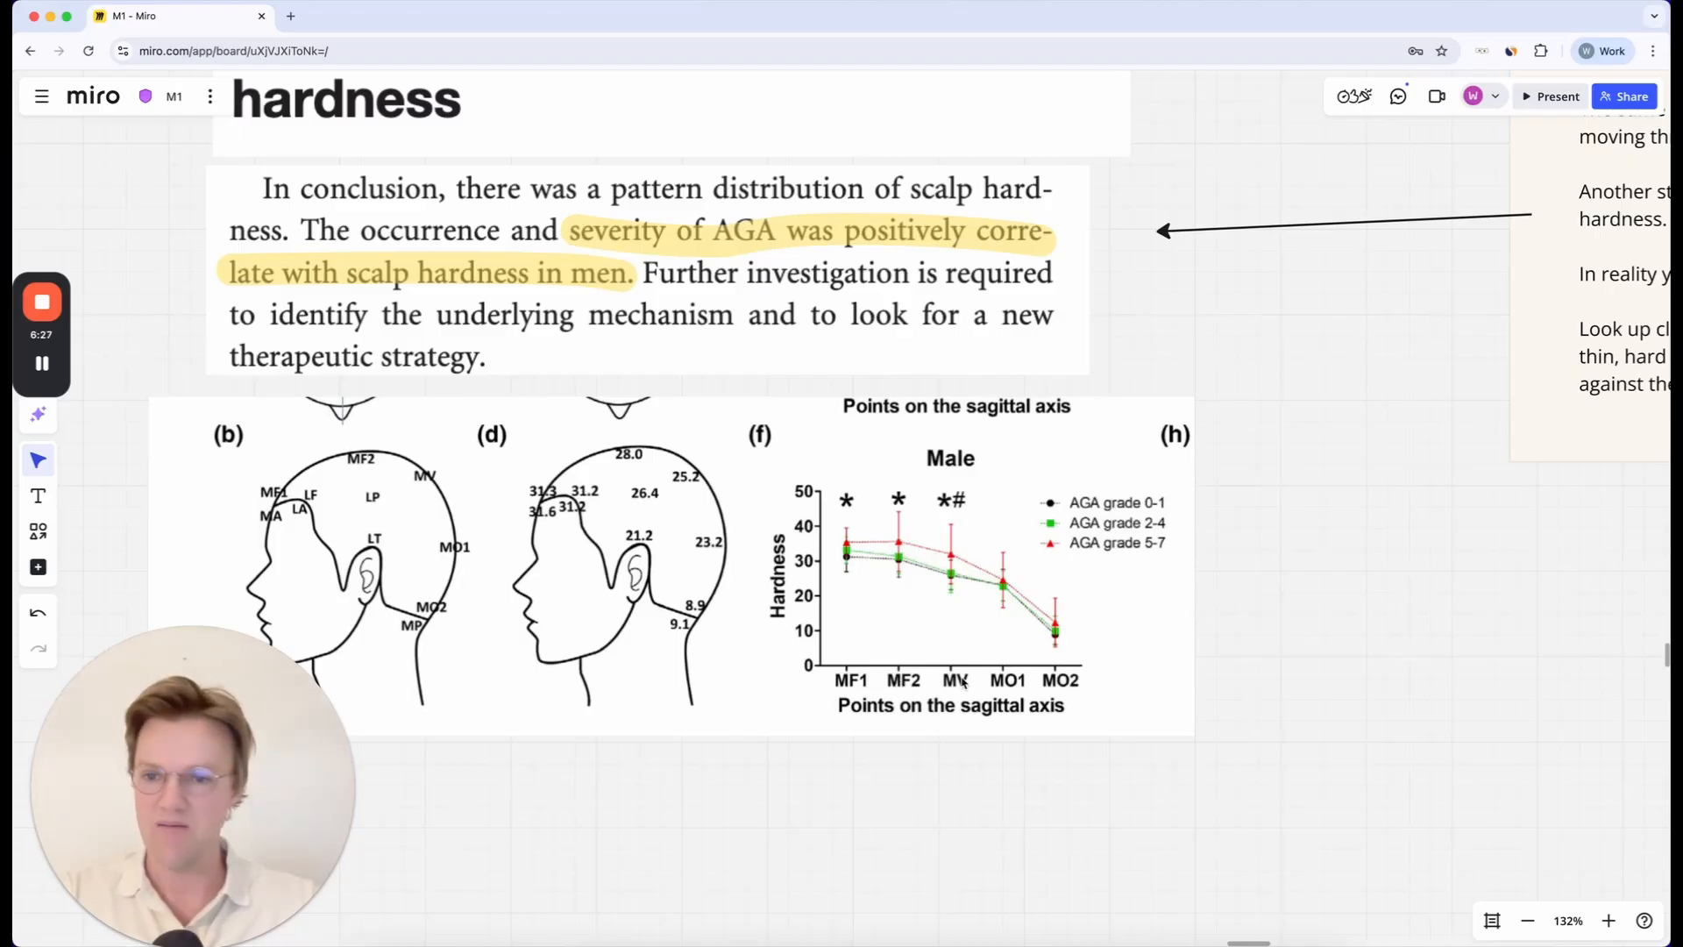
{"action": "mouse_move", "coordinate": [394, 472]}
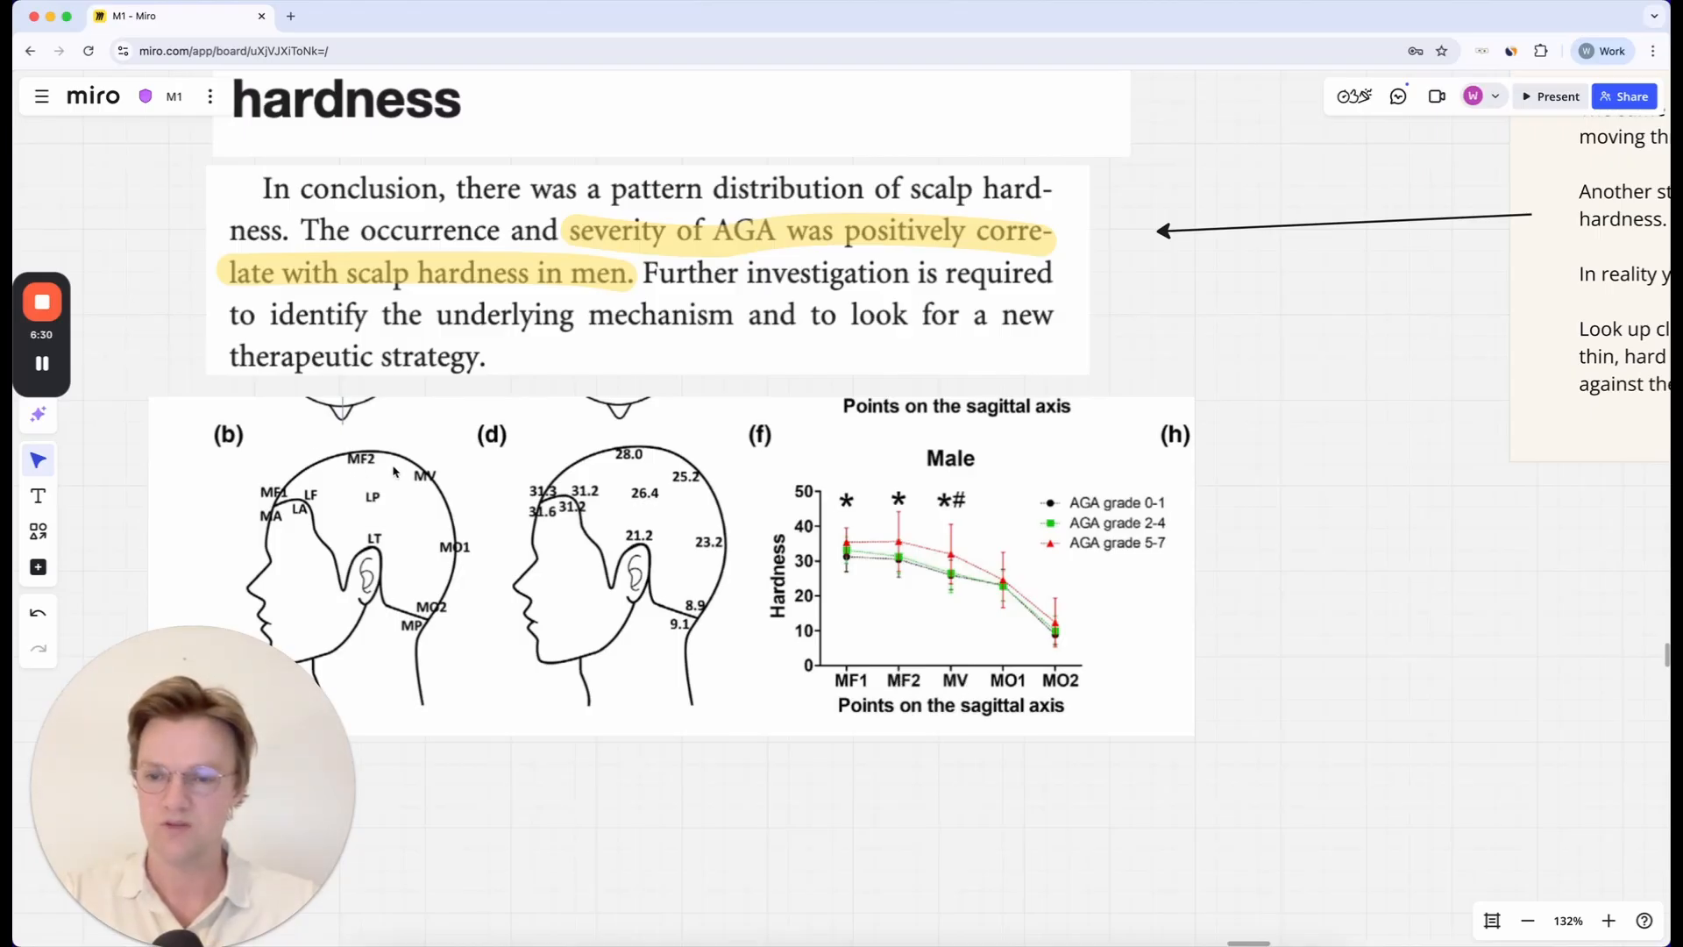
{"action": "mouse_move", "coordinate": [419, 494]}
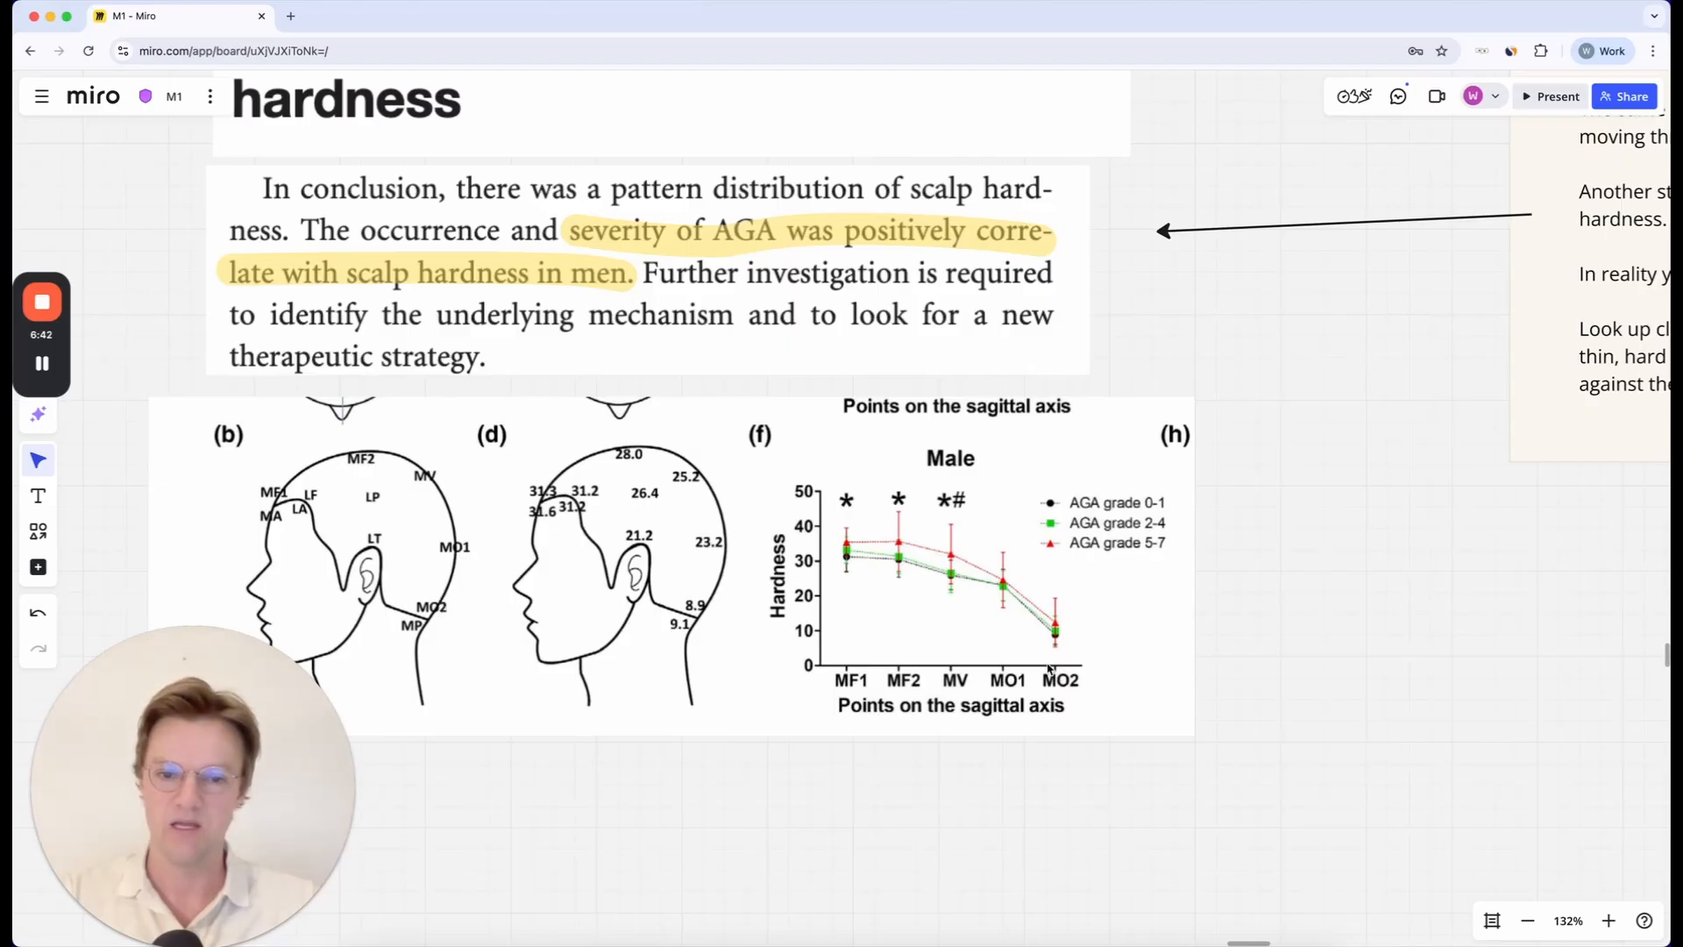
{"action": "mouse_move", "coordinate": [925, 556]}
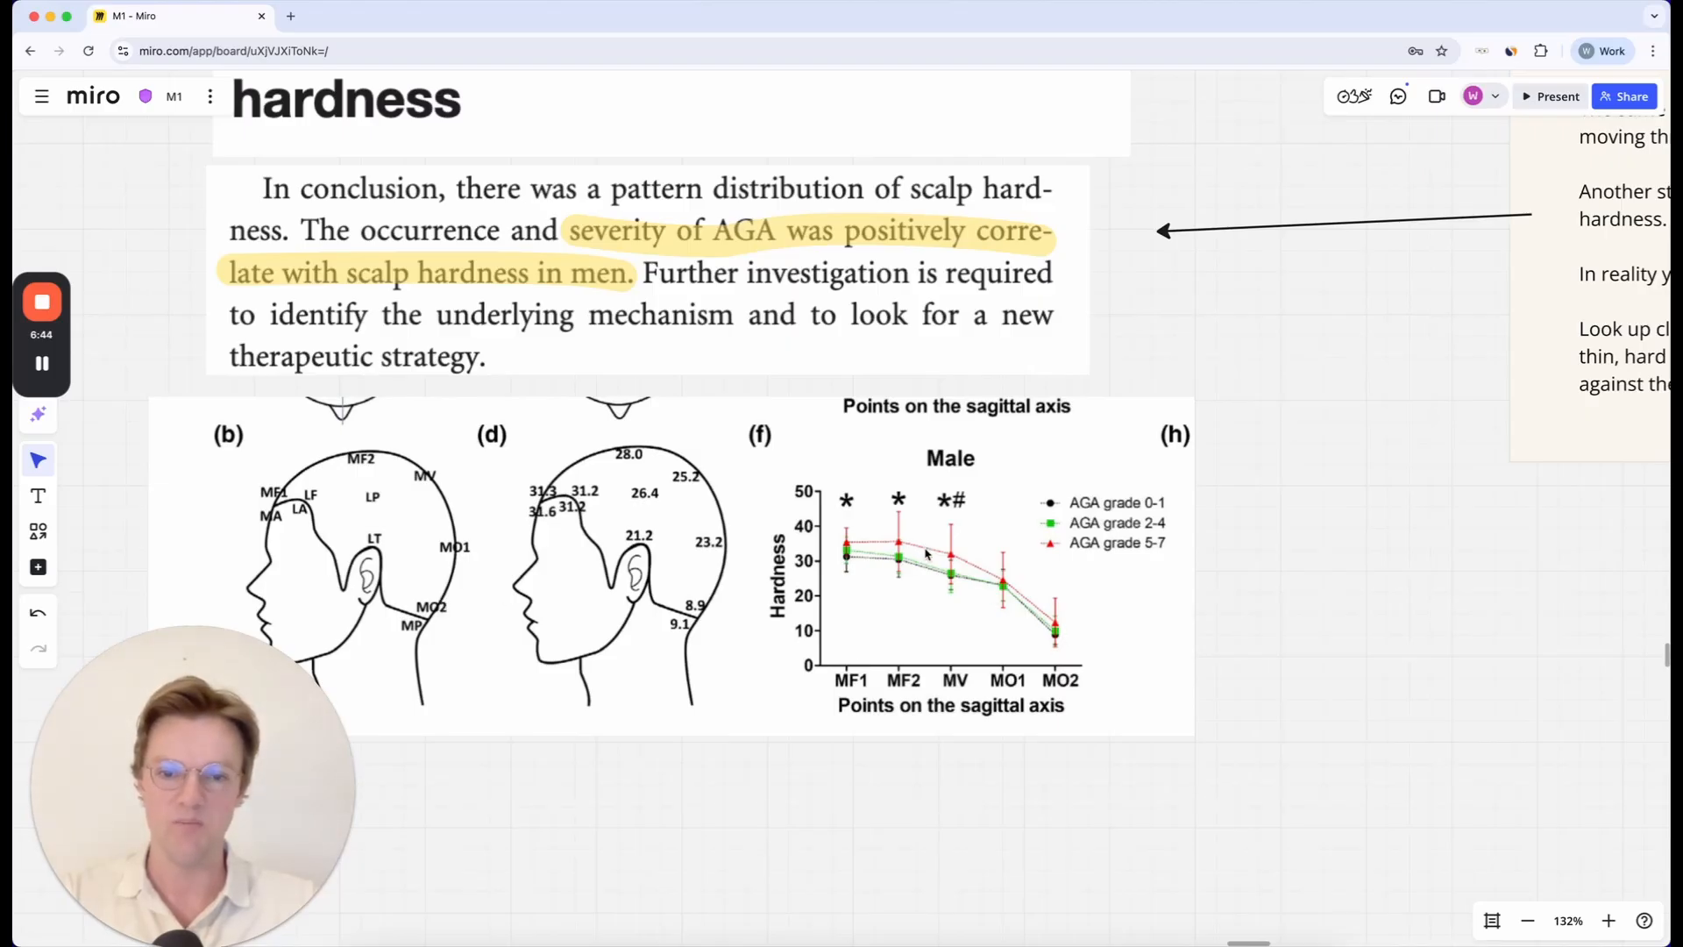
{"action": "mouse_move", "coordinate": [977, 575]}
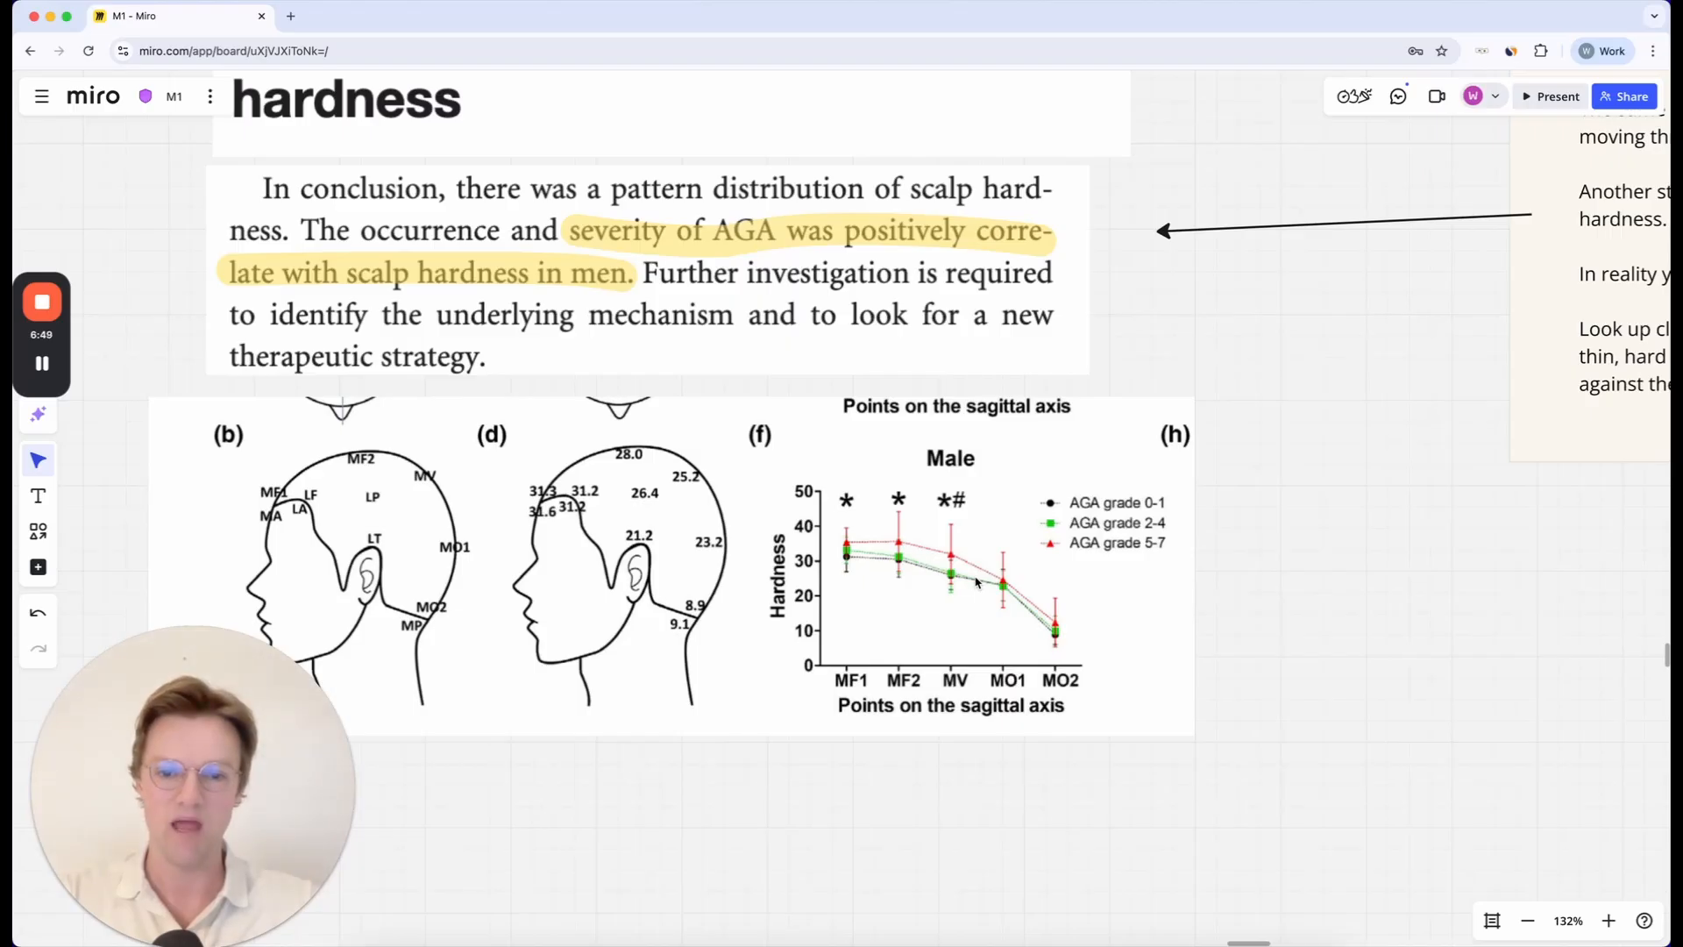
{"action": "mouse_move", "coordinate": [950, 561]}
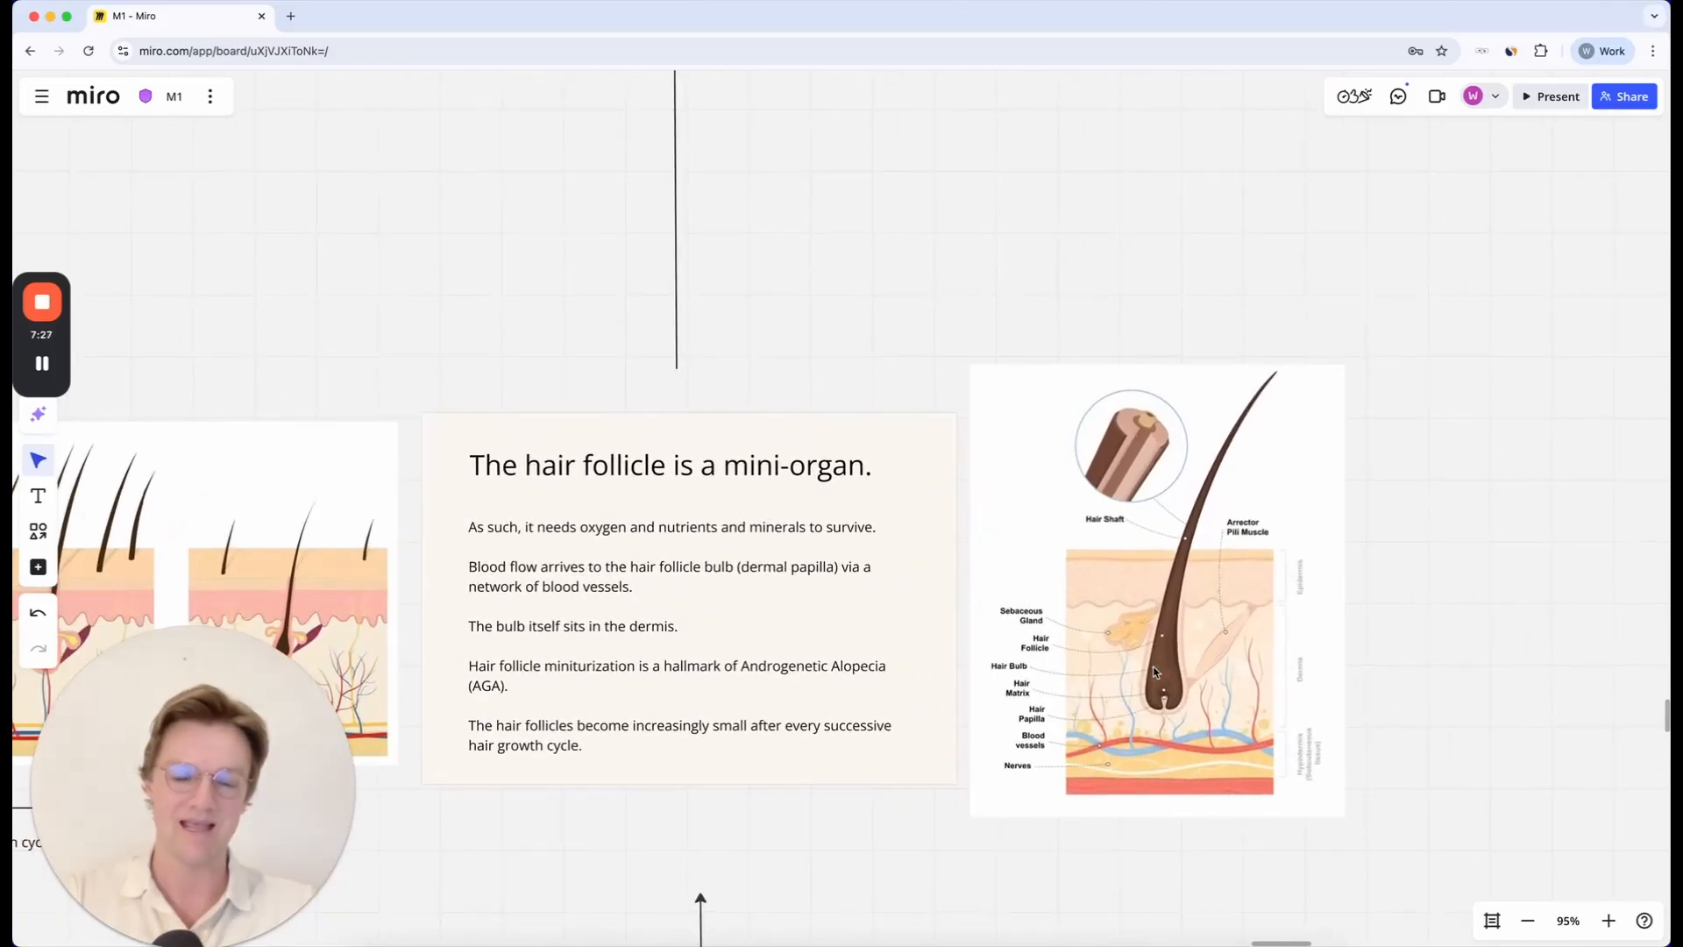
{"action": "mouse_move", "coordinate": [1078, 587]}
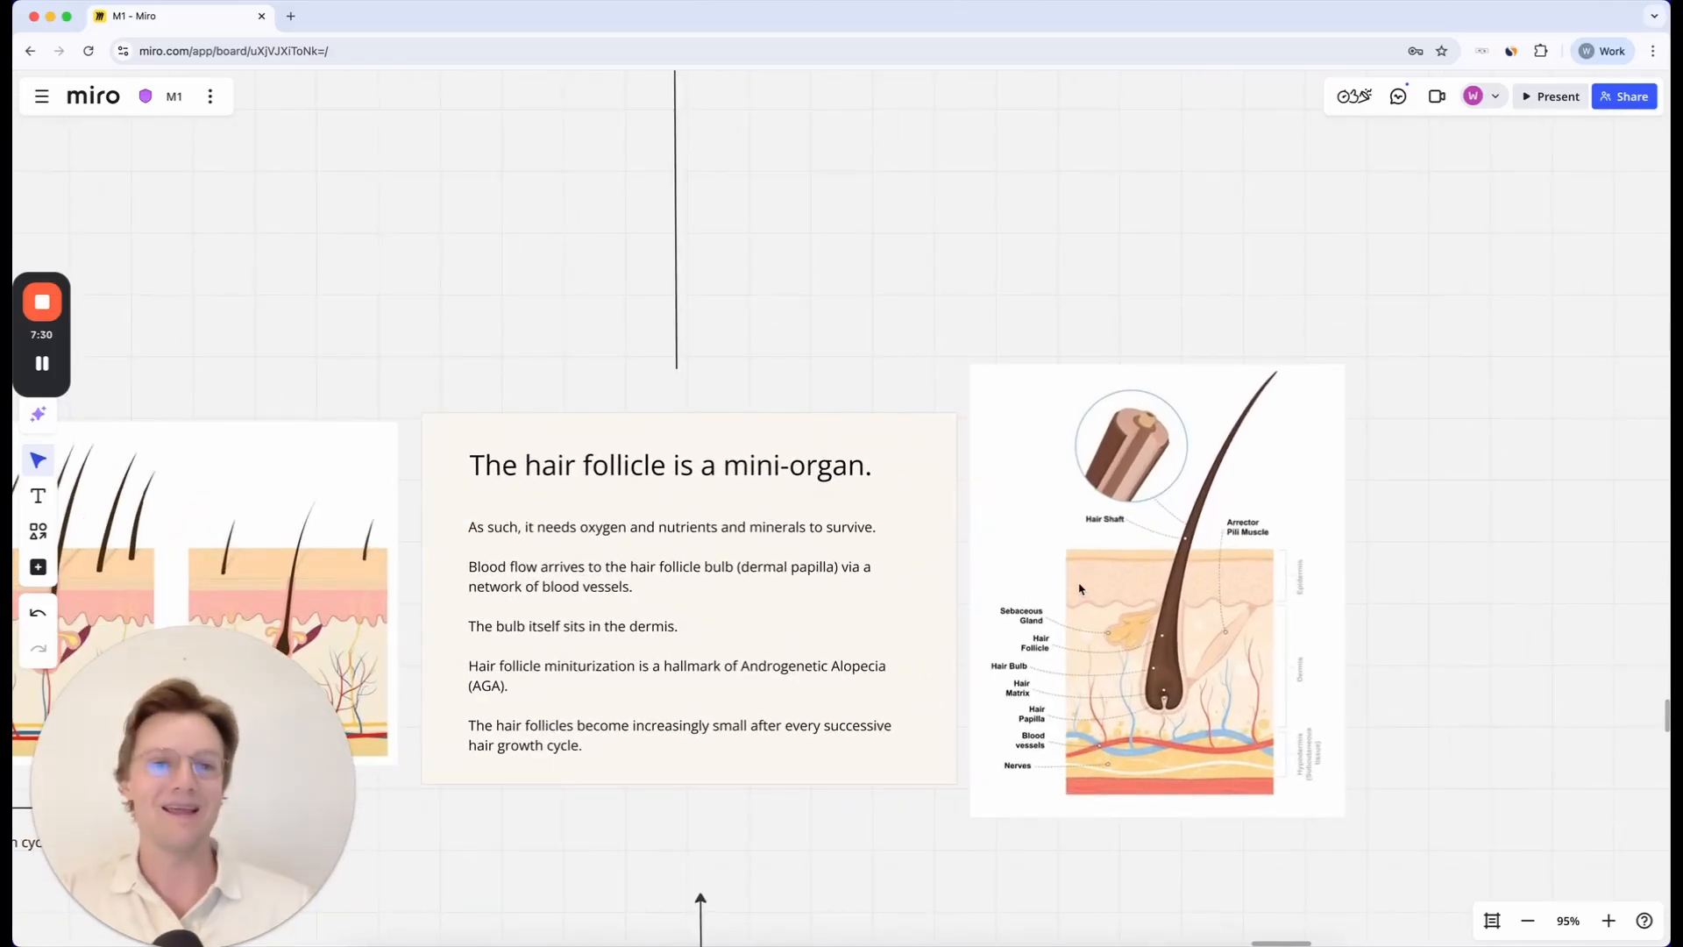